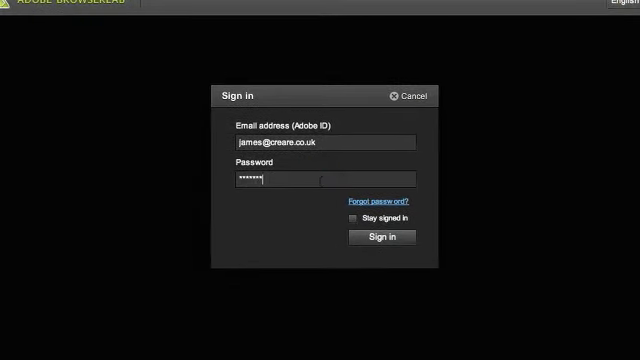
Sign in to Adobe BrowserLab with the entered Adobe ID.
{"action": "left_click", "coordinate": [385, 237]}
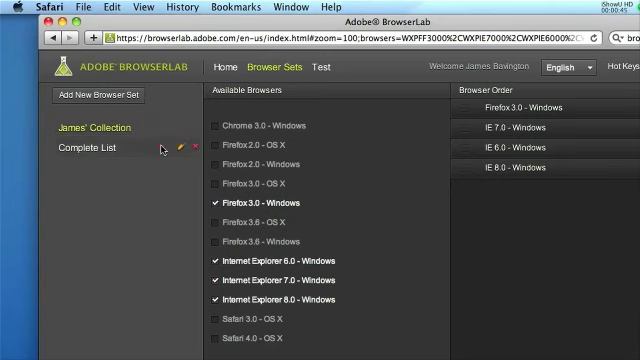
Leave James' Collection with only the Windows browsers, toggling Firefox 2.0 - OS X on and back off.
{"action": "left_click", "coordinate": [86, 147]}
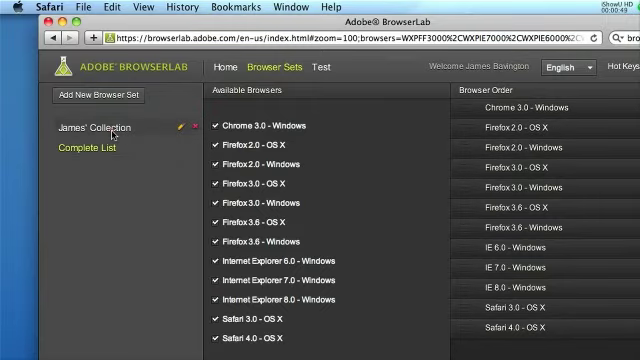
{"action": "left_click", "coordinate": [85, 126]}
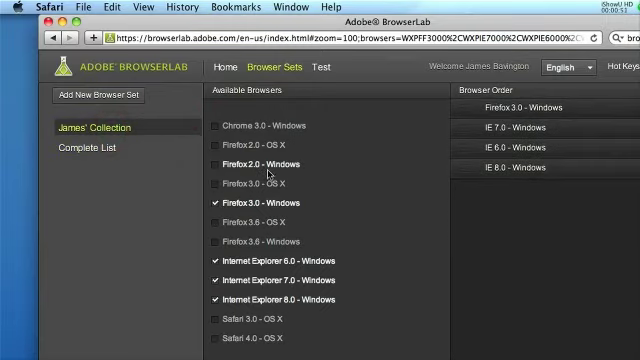
{"action": "left_click", "coordinate": [234, 147]}
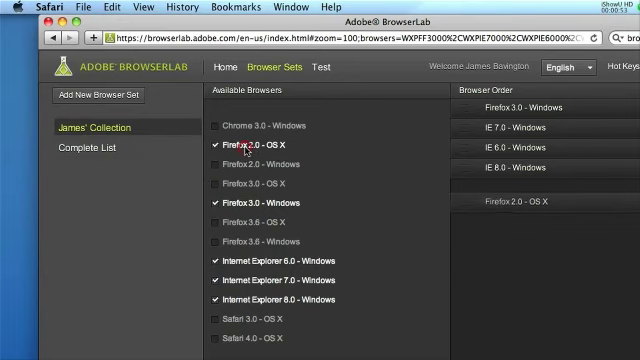
{"action": "left_click", "coordinate": [219, 148]}
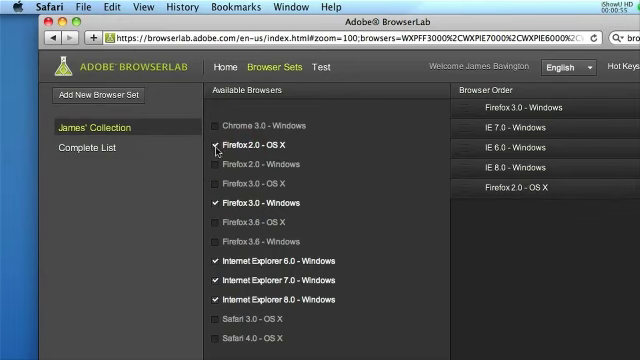
{"action": "left_click", "coordinate": [209, 146]}
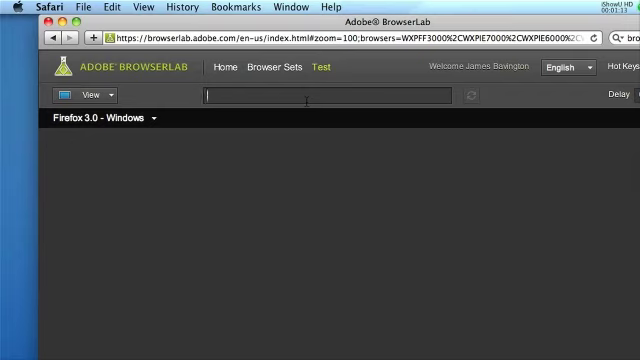
{"action": "type", "text": "http://www."}
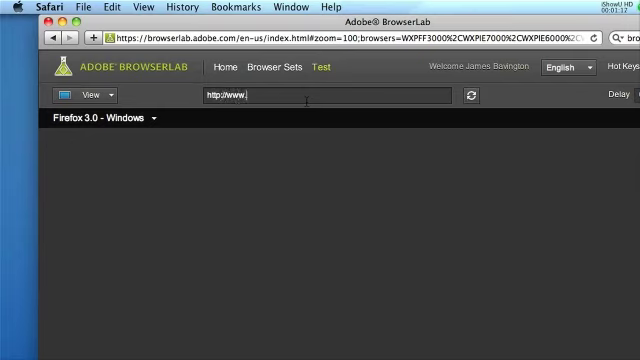
{"action": "type", "text": "mamababy"}
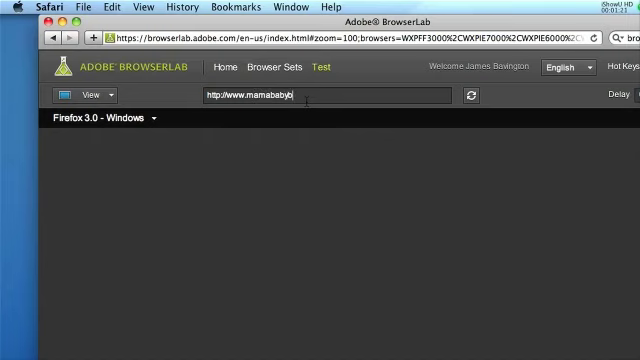
{"action": "type", "text": "bliss.com/"}
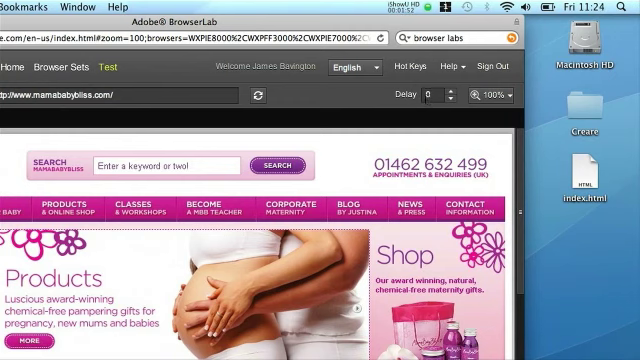
{"action": "mouse_move", "coordinate": [408, 95]}
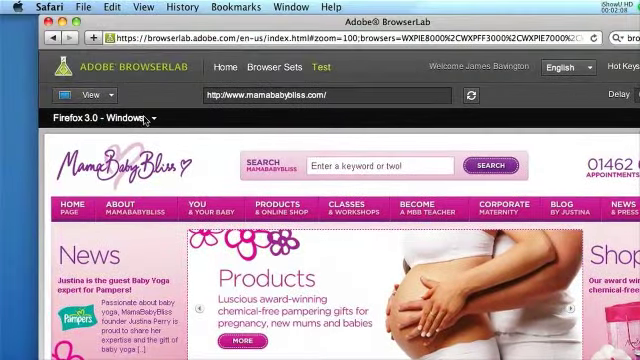
Switch the rendering to Internet Explorer 7.0 and choose the Onion Skin comparison view.
{"action": "left_click", "coordinate": [100, 117]}
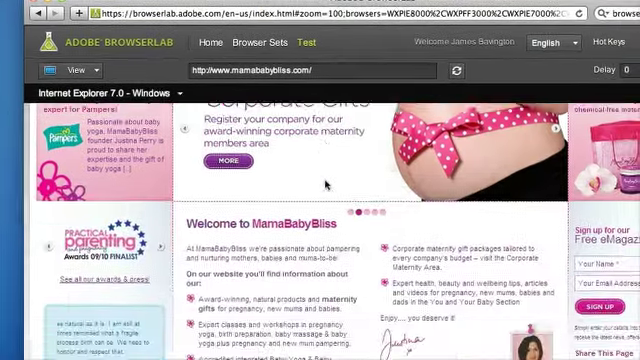
{"action": "scroll", "scroll_direction": "down", "scroll_amount": 3}
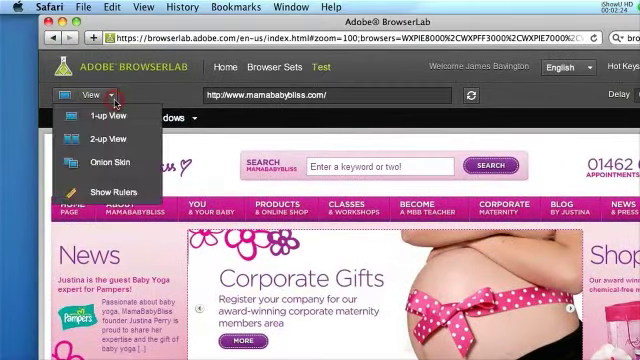
{"action": "left_click", "coordinate": [85, 134]}
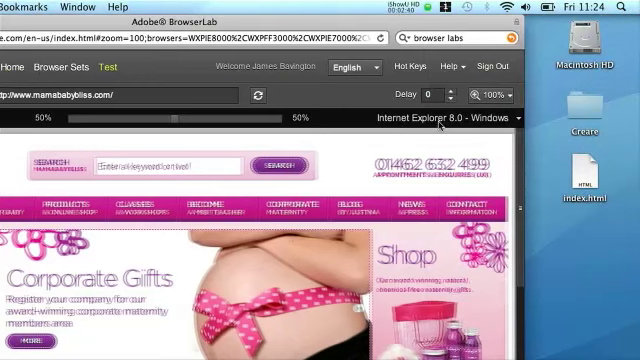
Pick Internet Explorer 7.0 for the 50% overlay and review the page further down.
{"action": "left_click", "coordinate": [440, 117]}
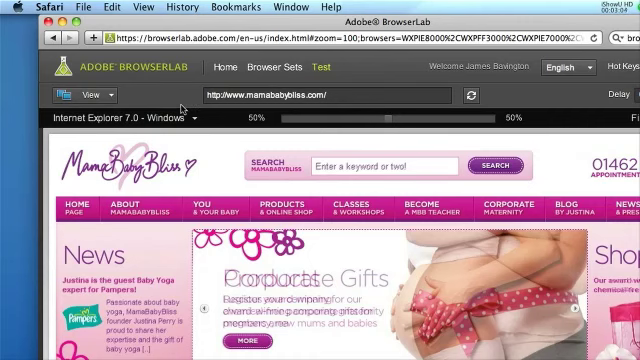
{"action": "scroll", "scroll_direction": "down", "scroll_amount": 3}
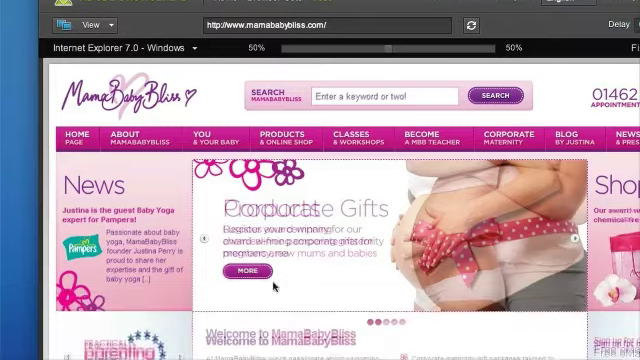
{"action": "scroll", "scroll_direction": "down", "scroll_amount": 3}
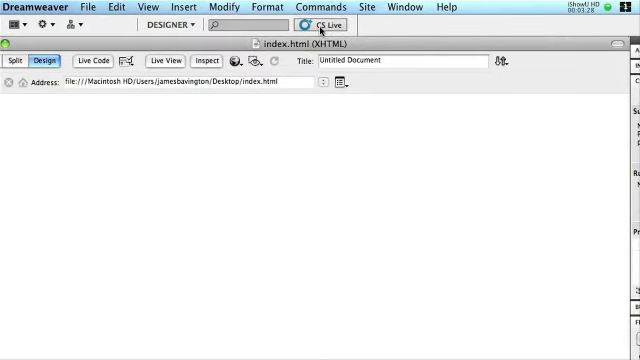
Preview index.html in Adobe BrowserLab from the Preview/Debug in Browser menu.
{"action": "left_click", "coordinate": [331, 24]}
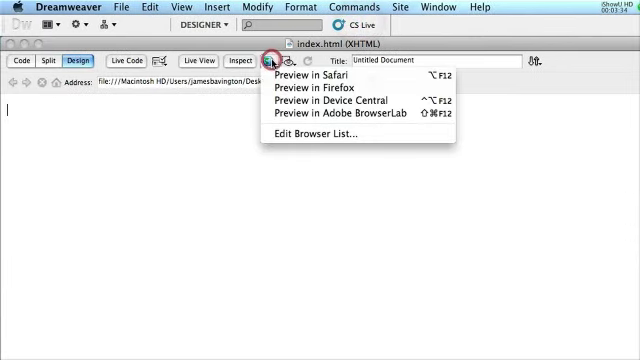
{"action": "mouse_move", "coordinate": [330, 98]}
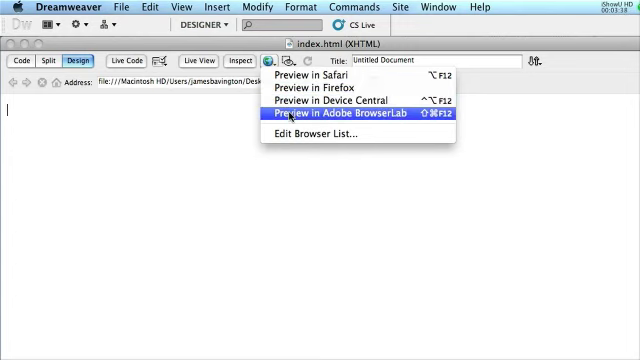
{"action": "left_click", "coordinate": [340, 119]}
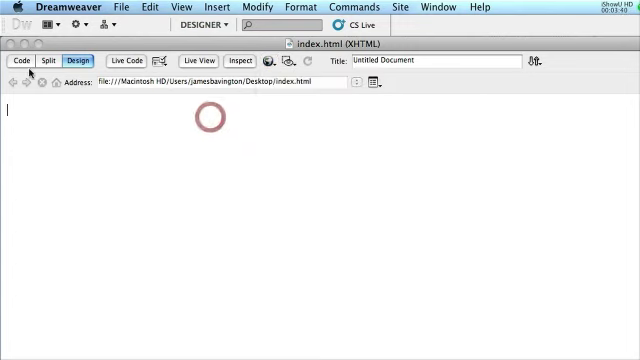